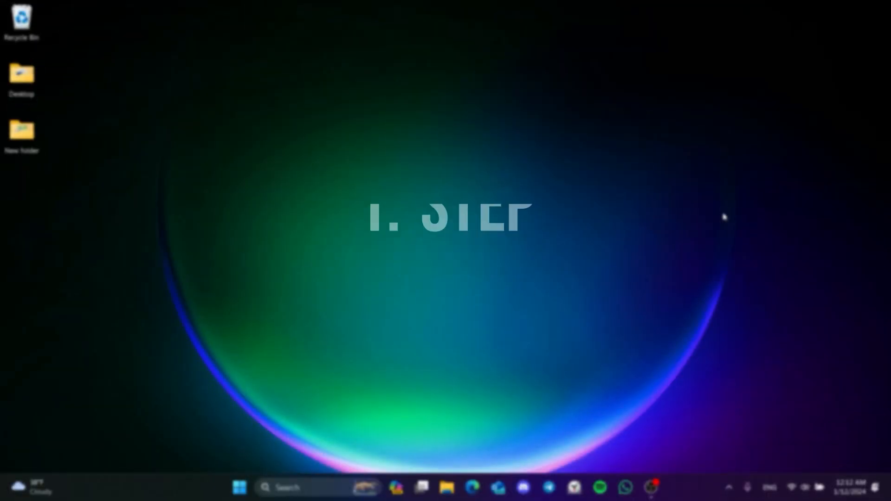
Step: Launch Steam and use Clear Cache in the Settings Downloads page
left_click(364, 487)
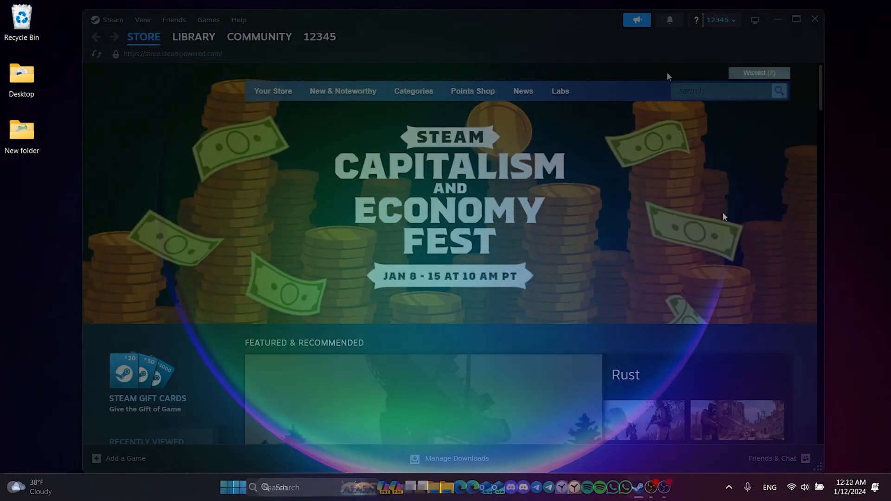
left_click(112, 19)
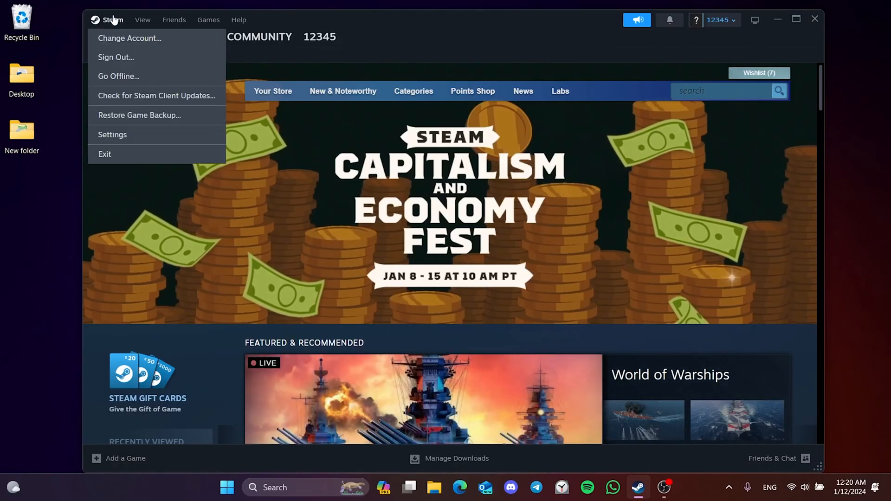
mouse_move(112, 134)
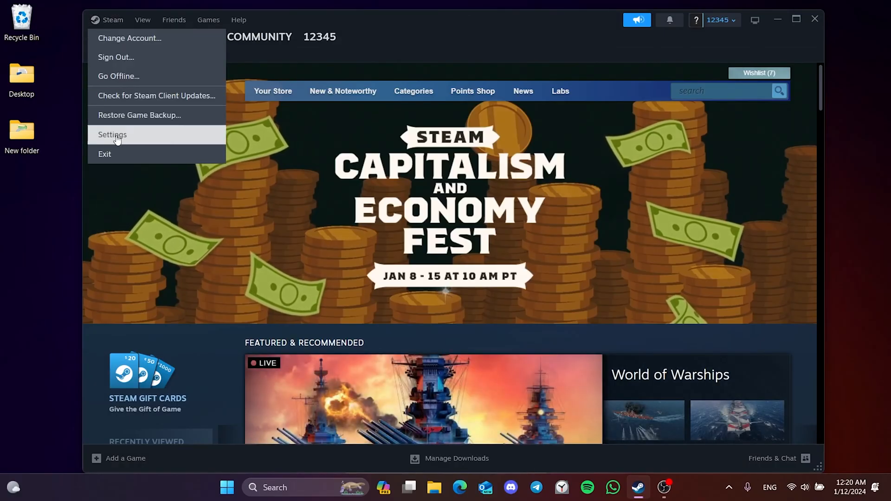
left_click(112, 134)
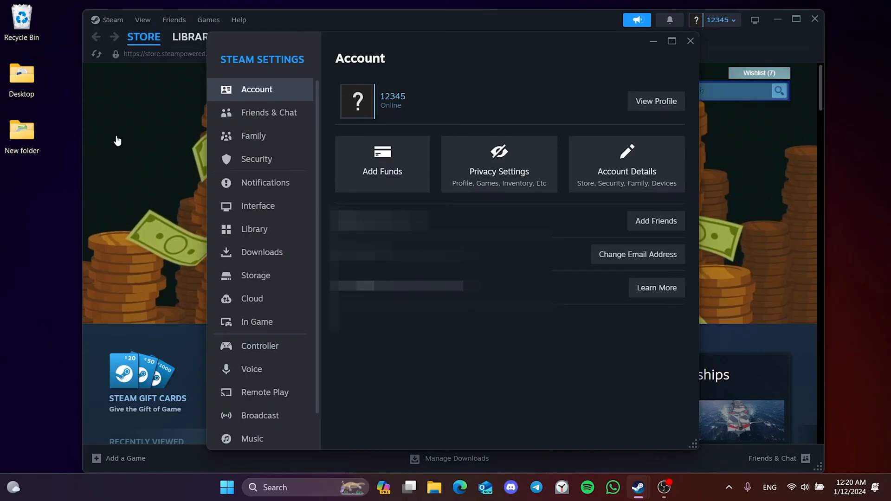
left_click(262, 252)
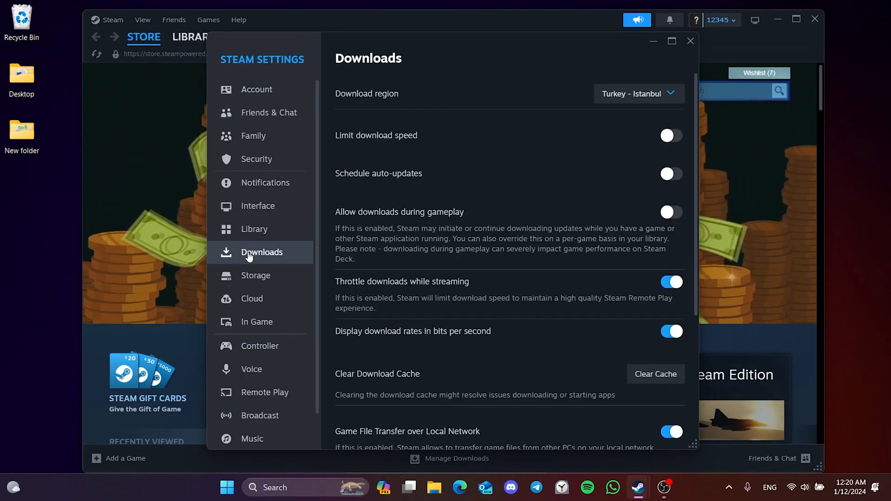
left_click(655, 374)
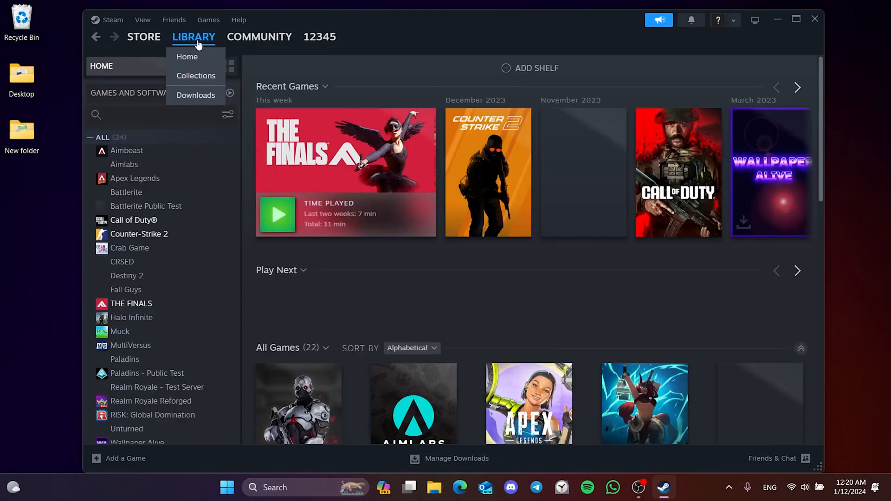
Step: Open Counter-Strike 2's context menu in the Library to browse its local files
right_click(139, 234)
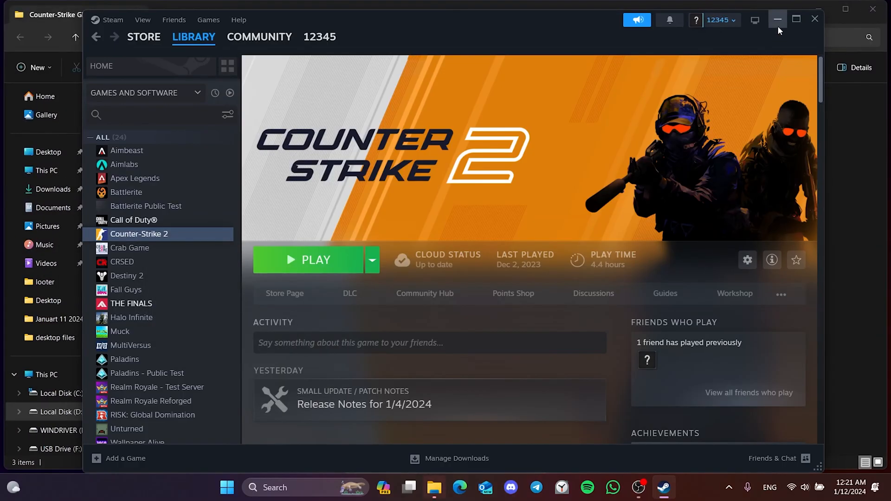
Step: Minimize Steam, go to content > csgo, and delete the skin folders
left_click(777, 18)
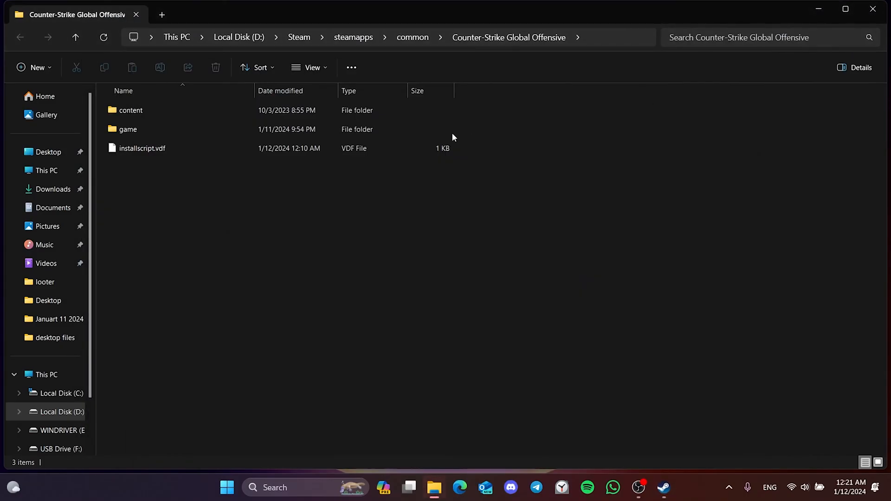
double_click(131, 110)
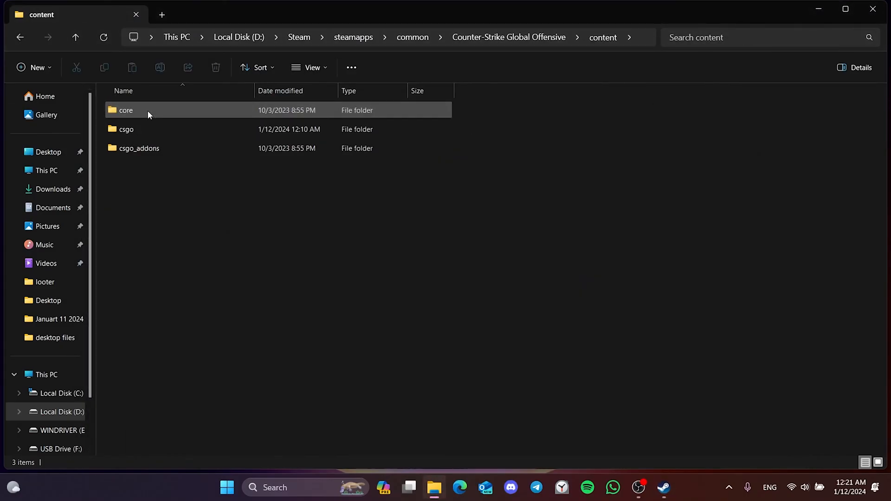
double_click(126, 129)
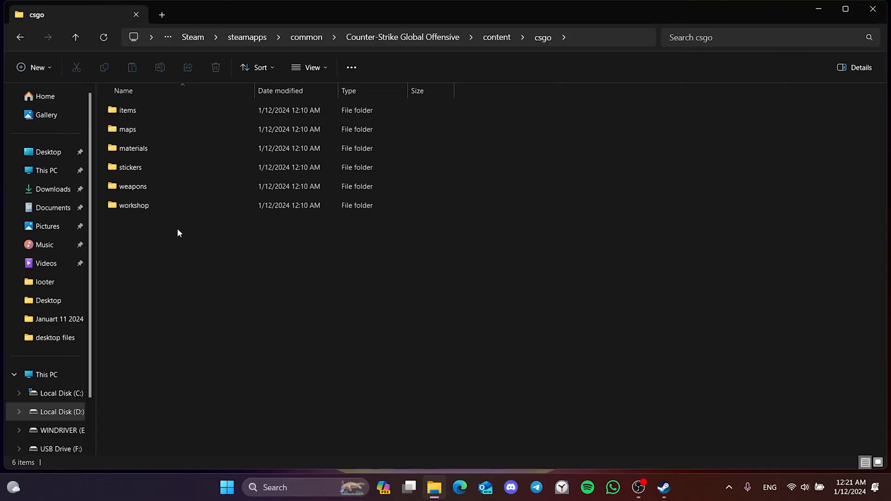
right_click(150, 113)
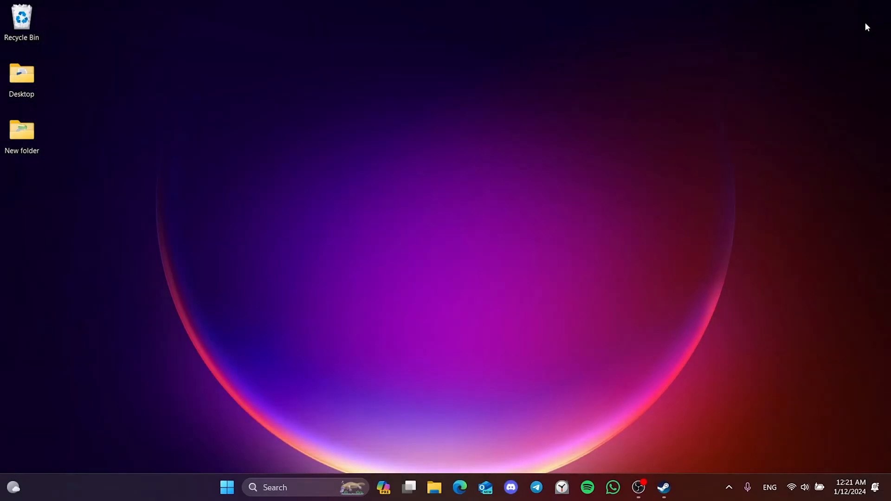
Step: Restore Steam and verify Counter-Strike 2's files from Properties > Installed Files
left_click(663, 487)
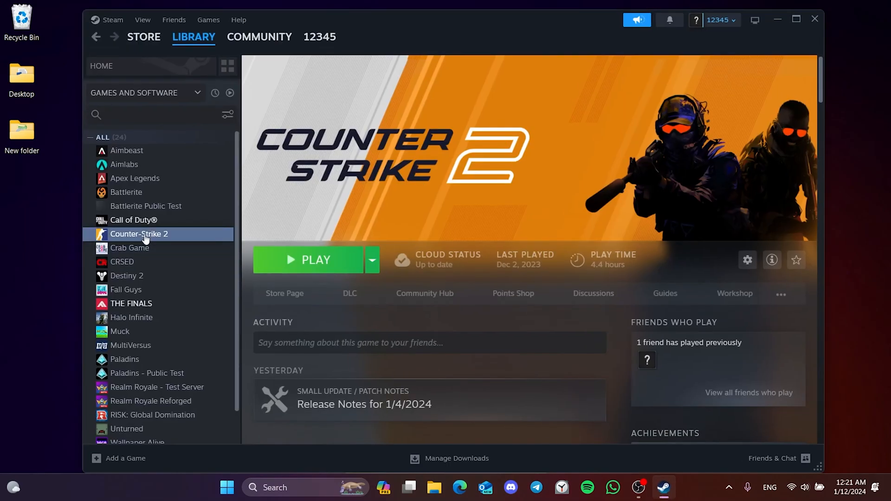
right_click(140, 234)
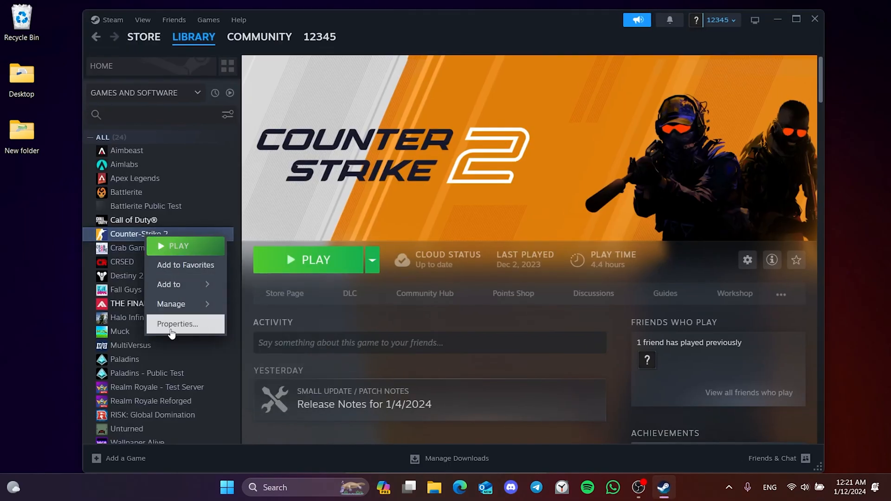
left_click(176, 324)
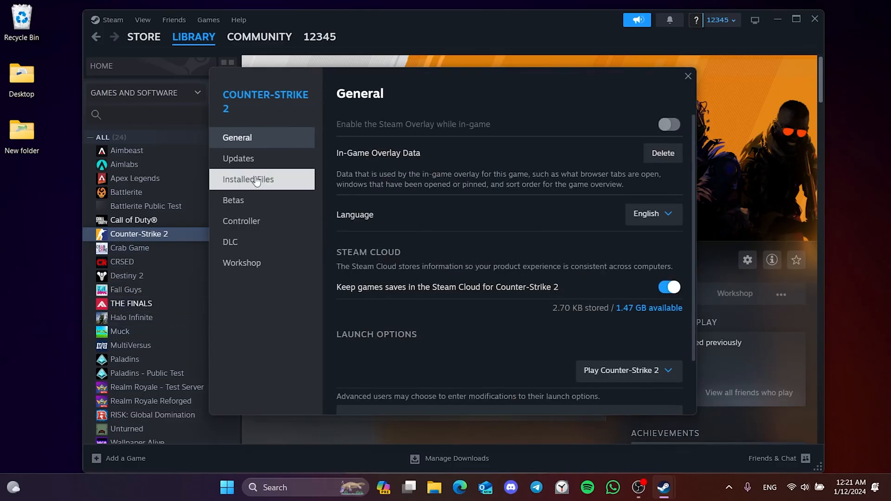
left_click(248, 179)
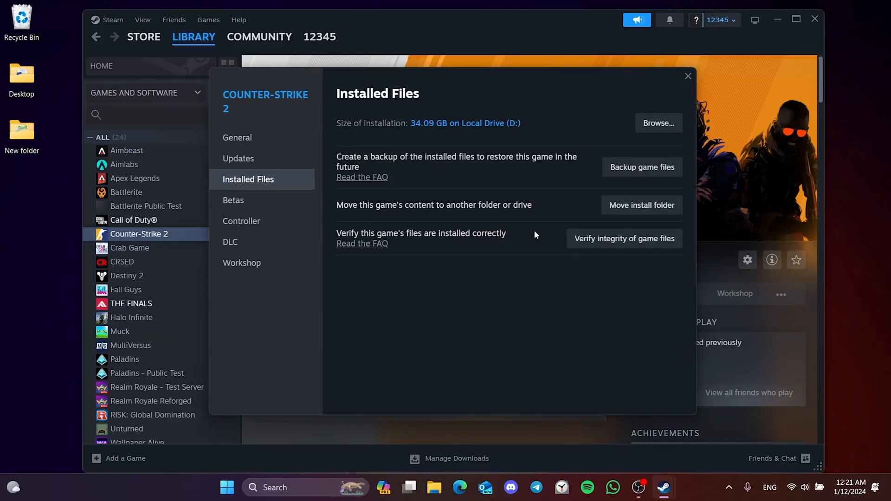
left_click(623, 238)
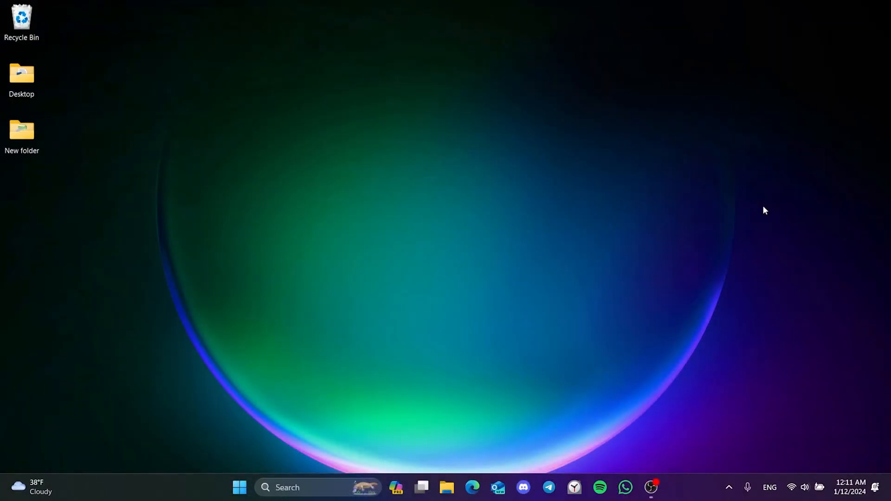
Step: Search the taskbar for 'cmd' to launch Command Prompt as administrator
left_click(319, 488)
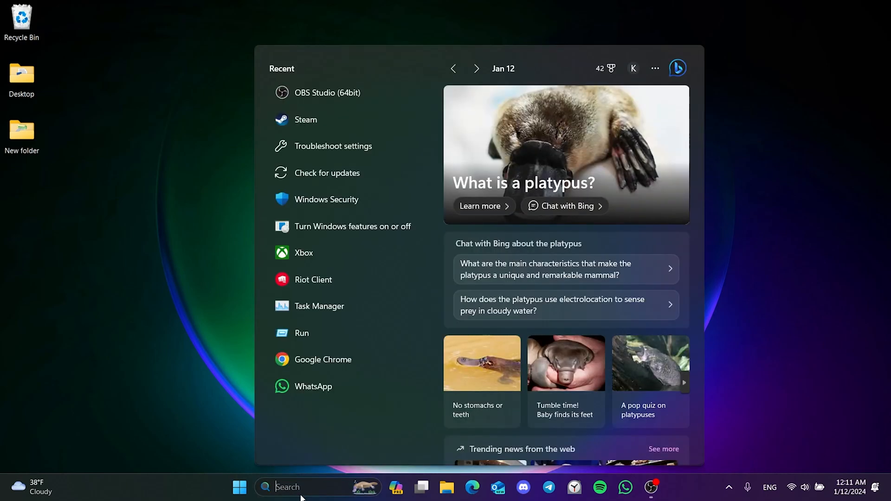
type("cmd")
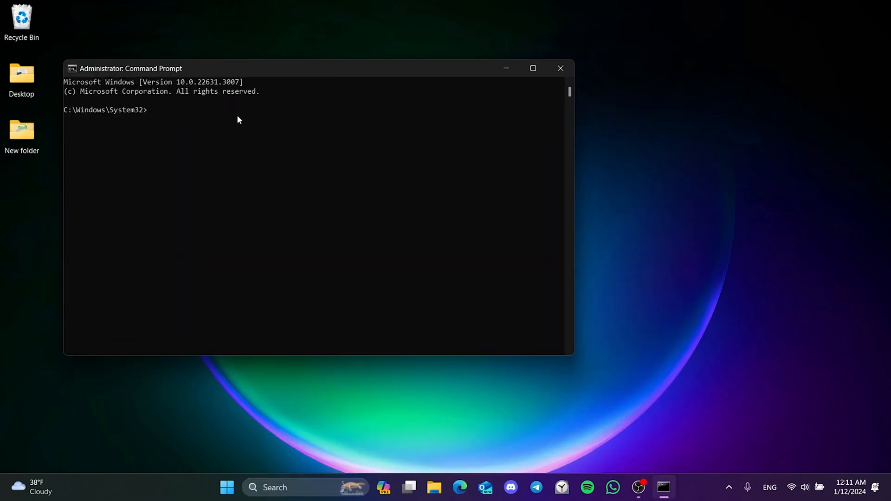
Step: Run ipconfig /flushdns and the netsh reset commands, then close Command Prompt
type("i")
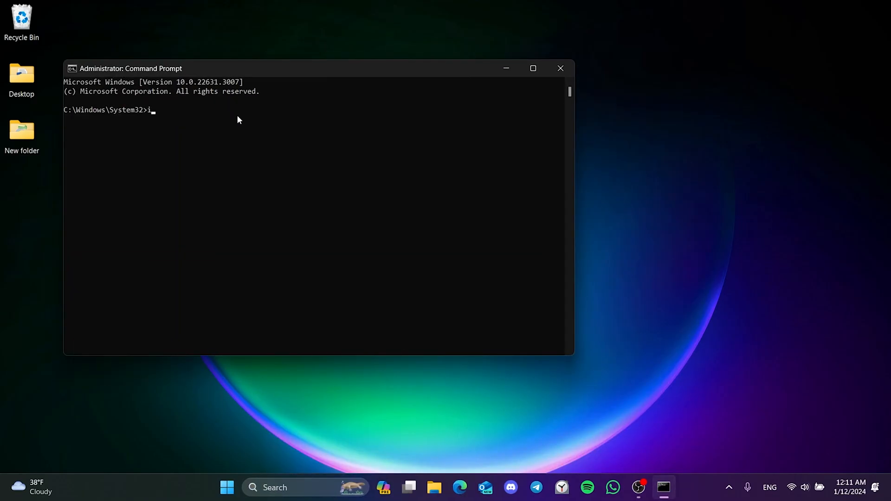
type("pconfig")
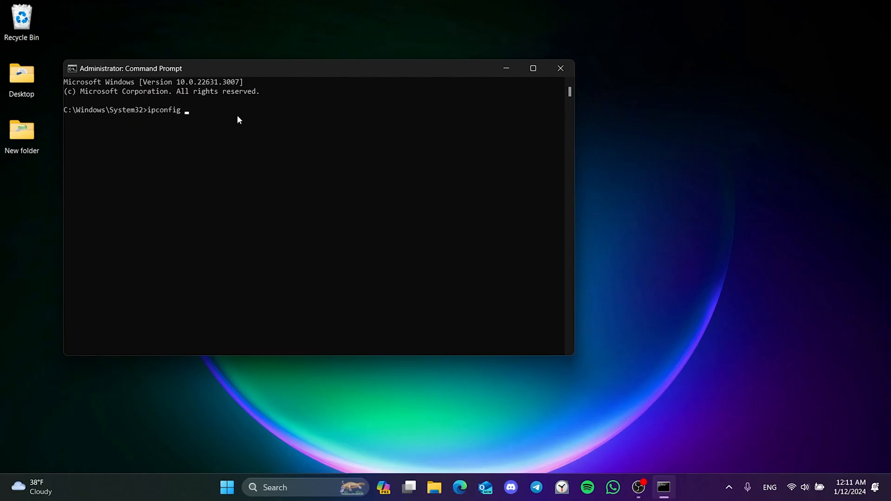
type("/flushdns")
type("netsh winsock")
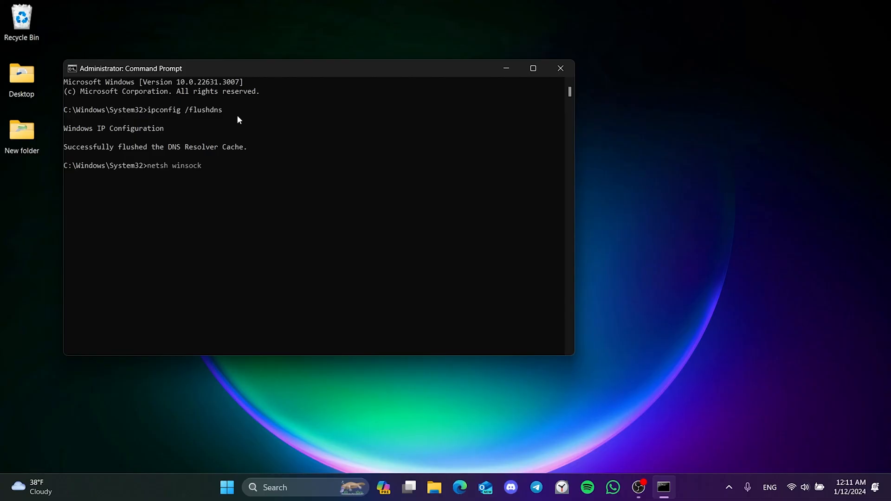
type("reset")
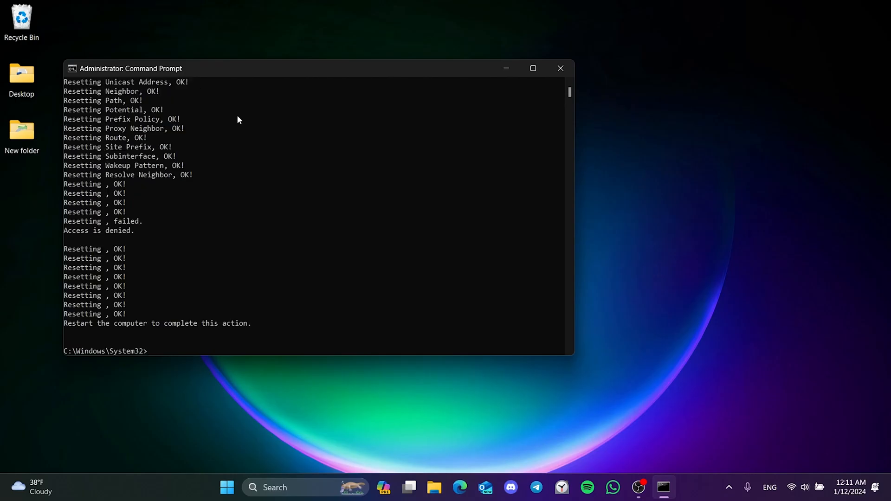
left_click(560, 69)
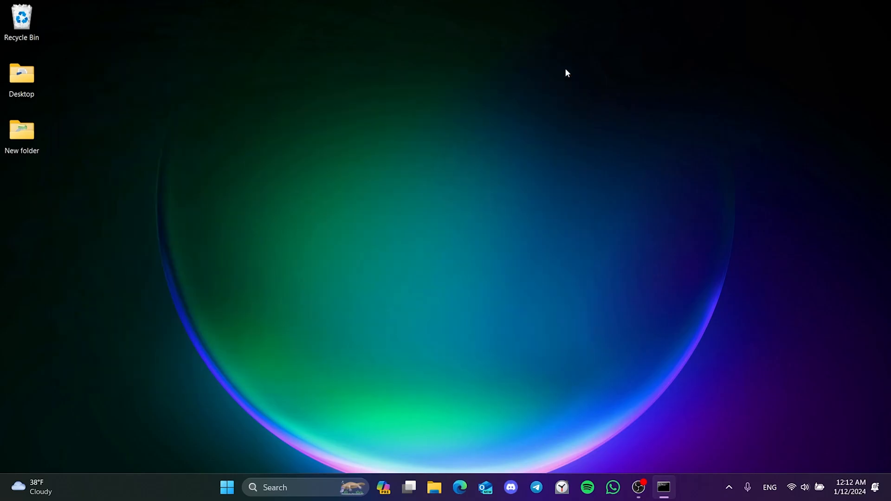
Step: Choose Restart from the Start menu's power options
left_click(227, 487)
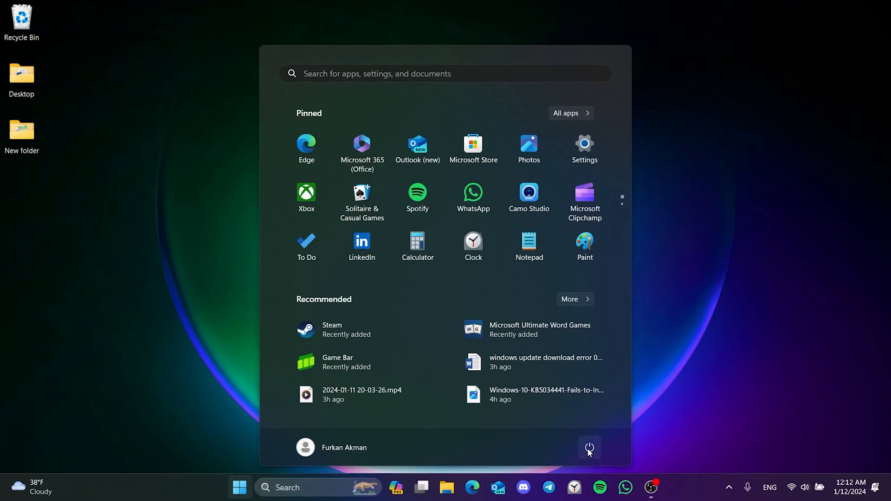
left_click(589, 448)
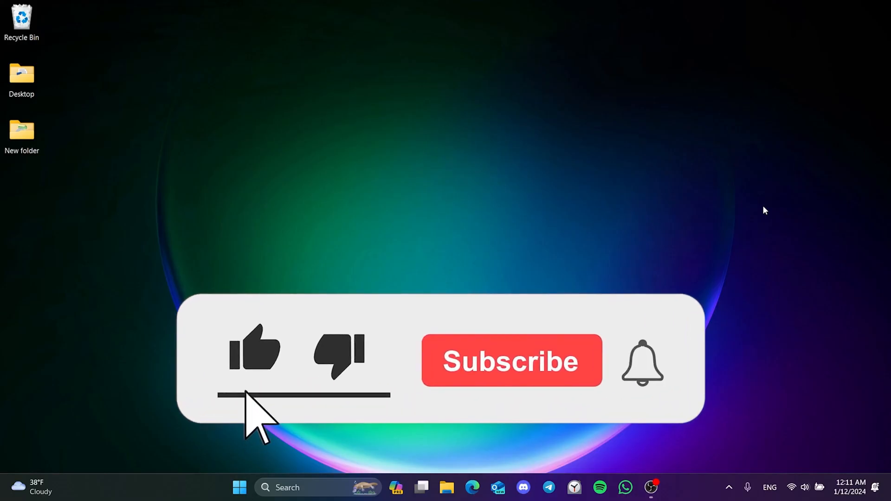
left_click(510, 361)
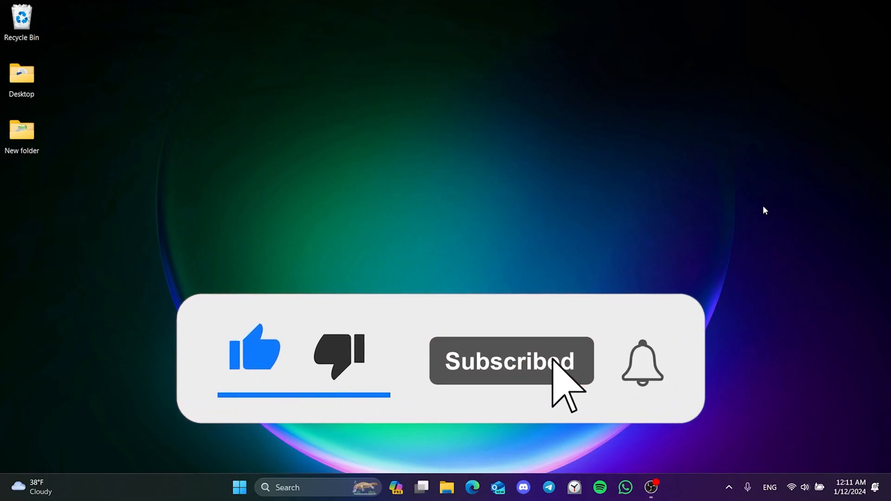